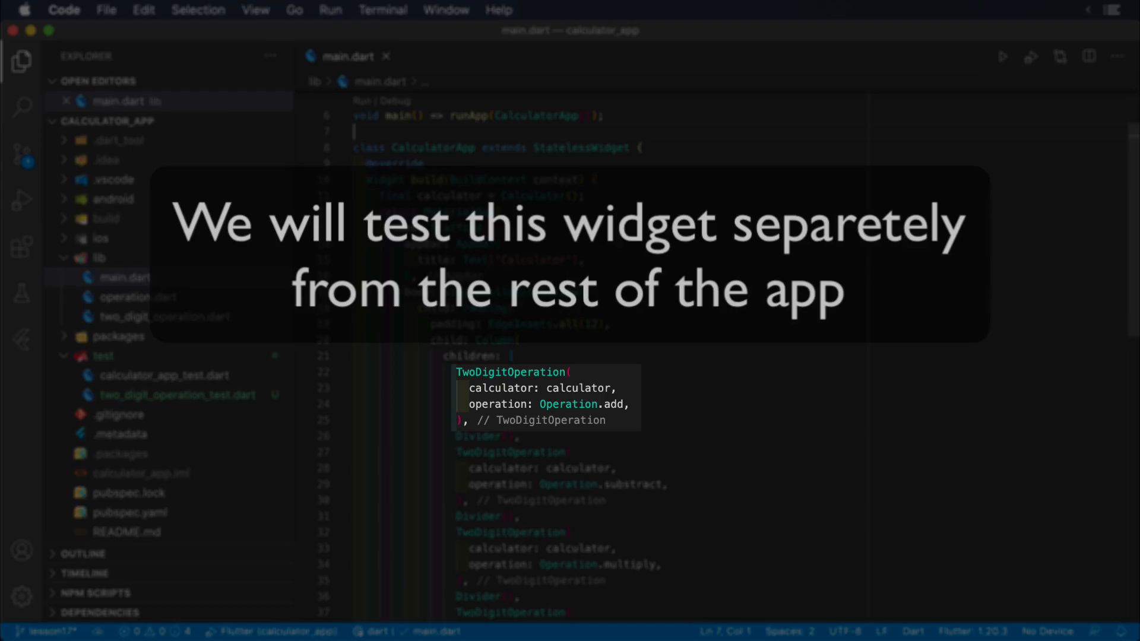
Step: Read two_digit_operation.dart down to _calculate, then switch to two_digit_operation_test.dart
click(164, 315)
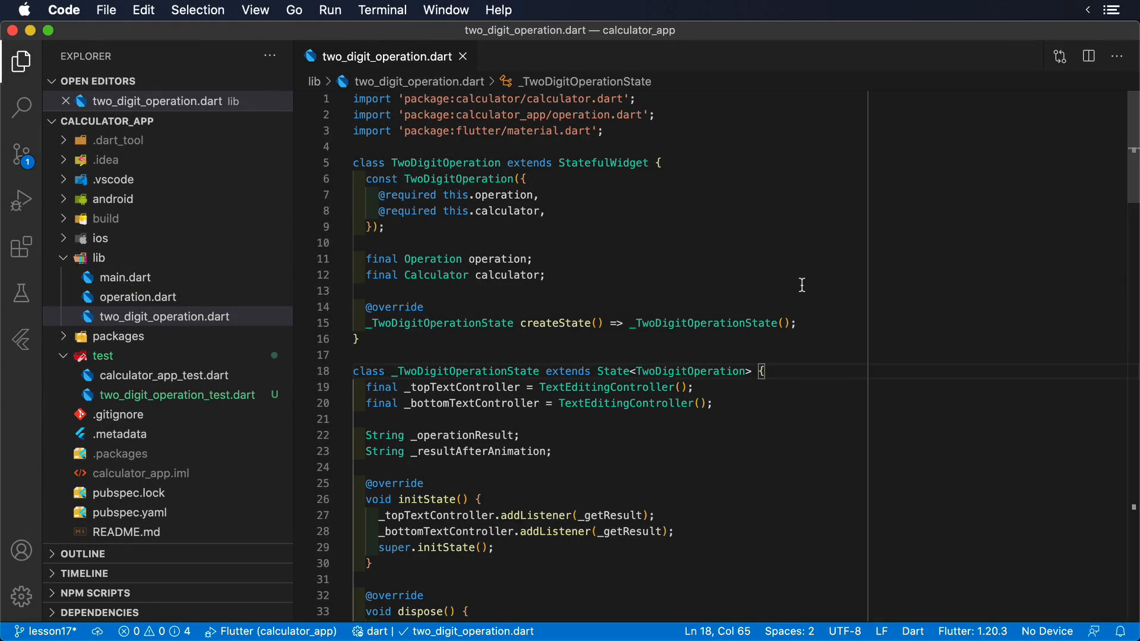
scroll(down, 3)
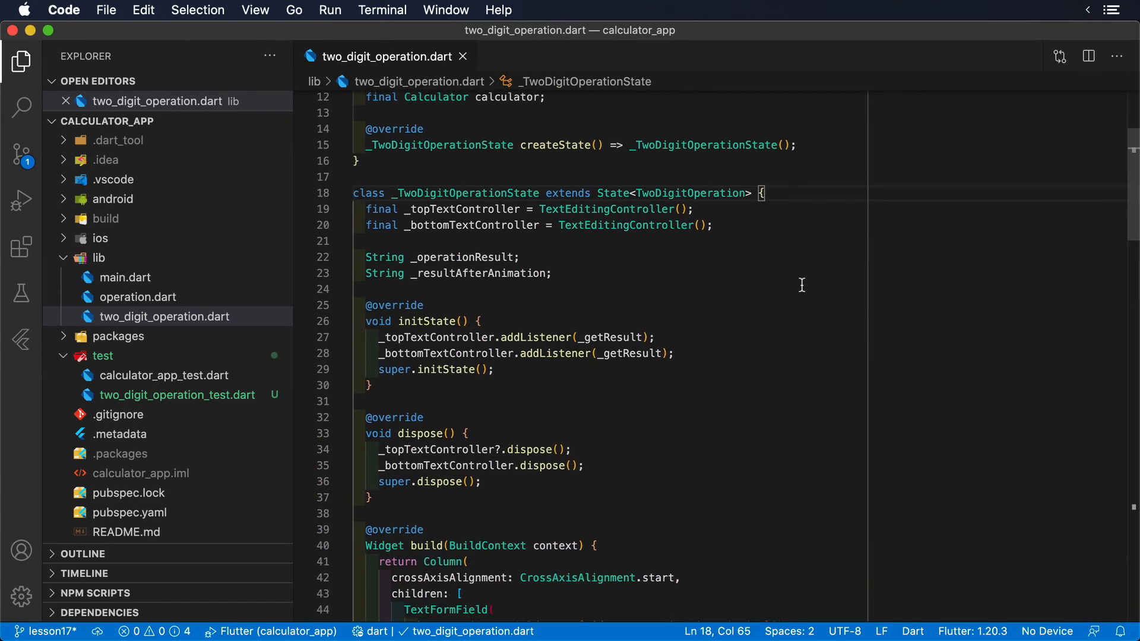
scroll(down, 3)
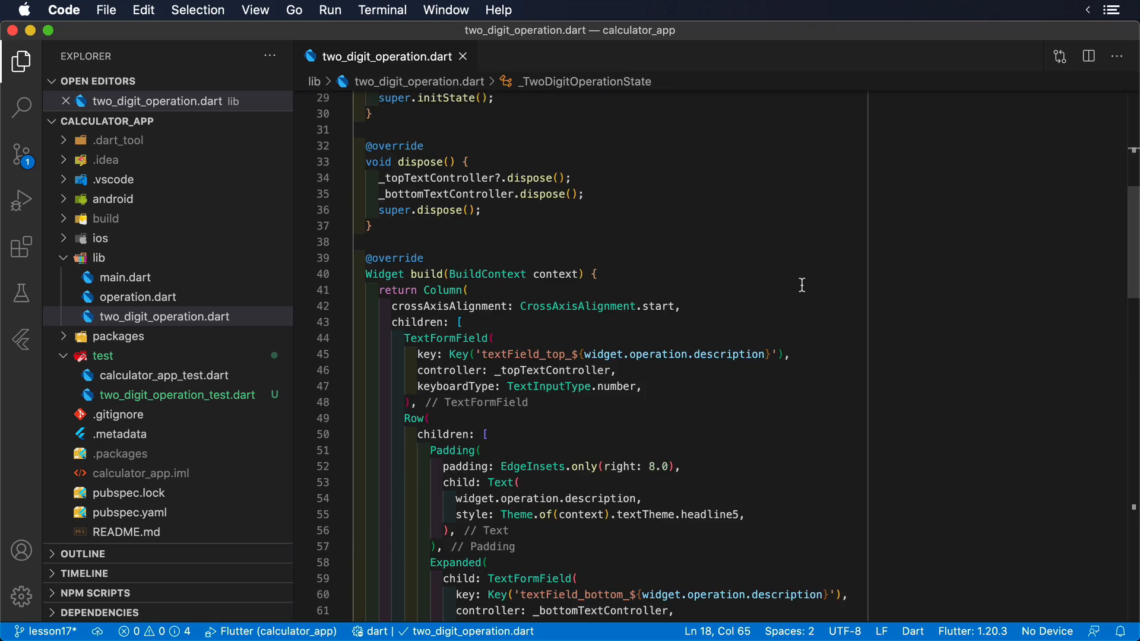
scroll(down, 3)
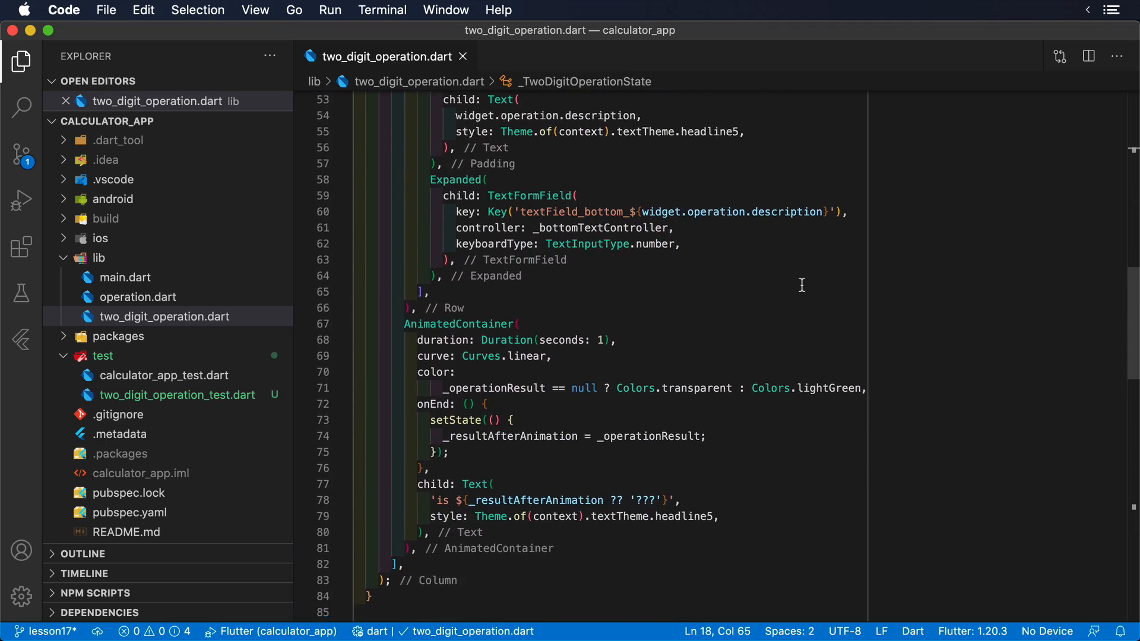
scroll(down, 3)
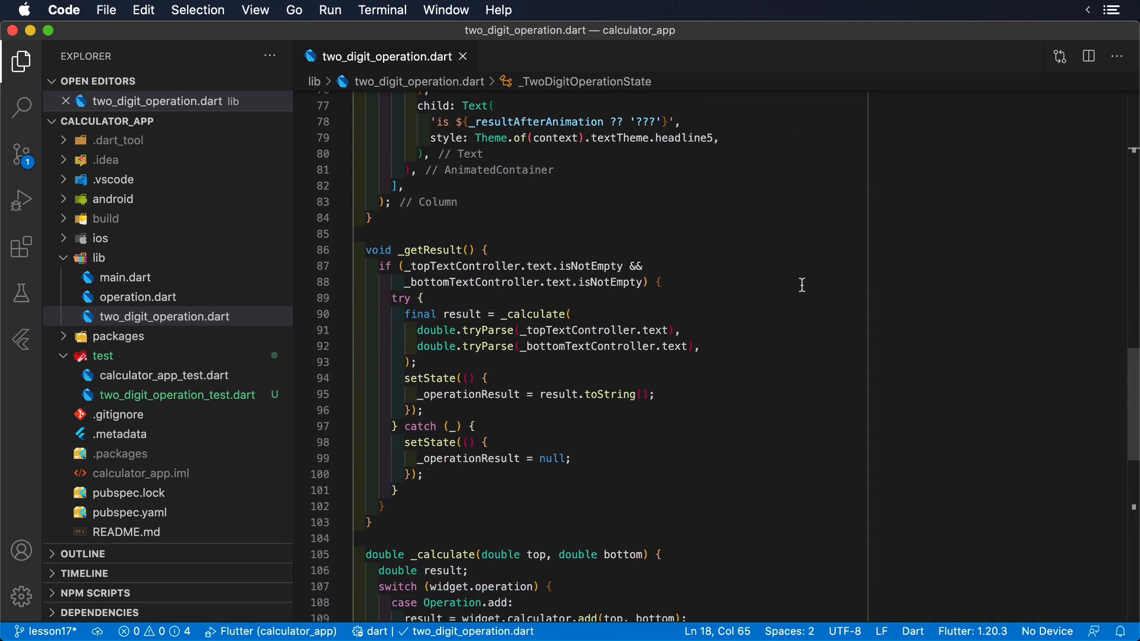
scroll(down, 3)
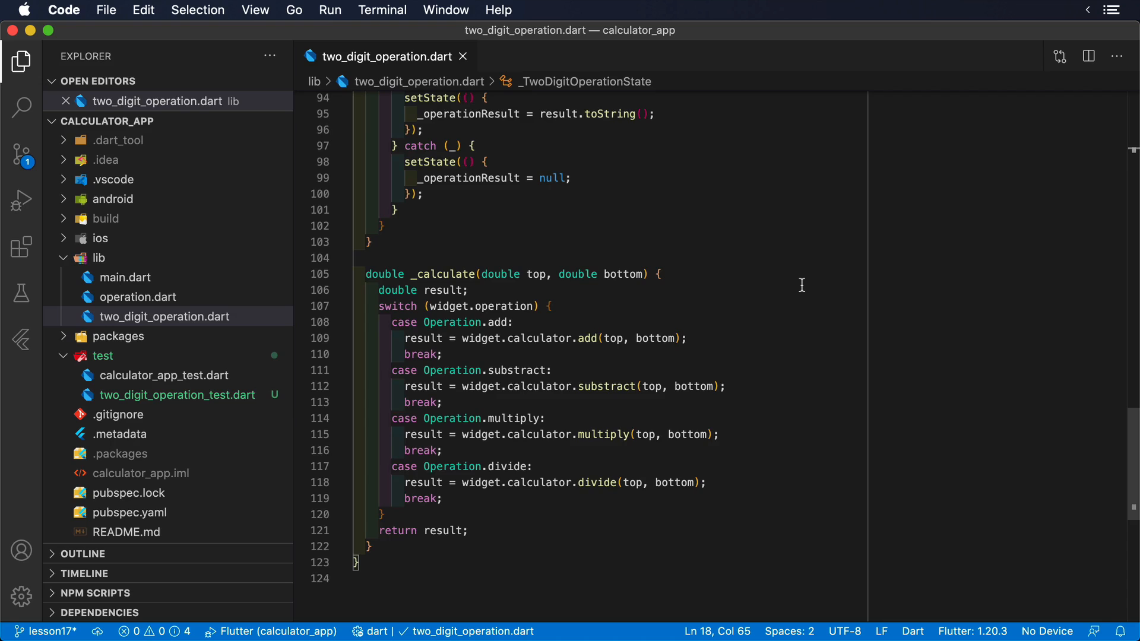
click(175, 394)
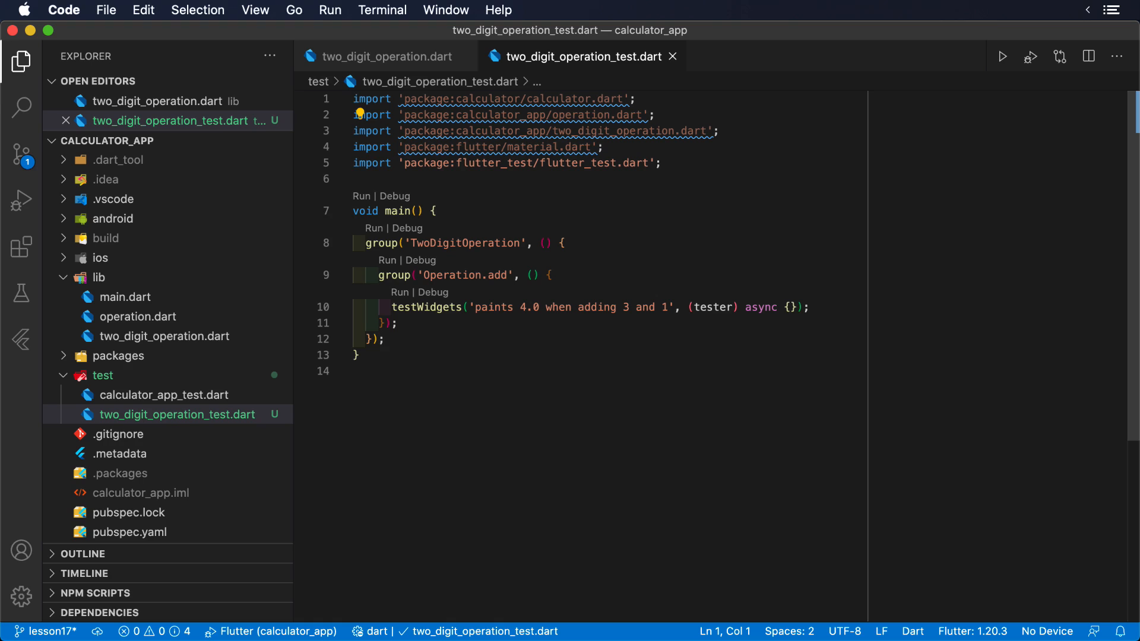
Step: Add await tester.pumpWidget(TwoDigitOperation(calculator: null, operation: Operation.add)); in the empty test body
click(792, 306)
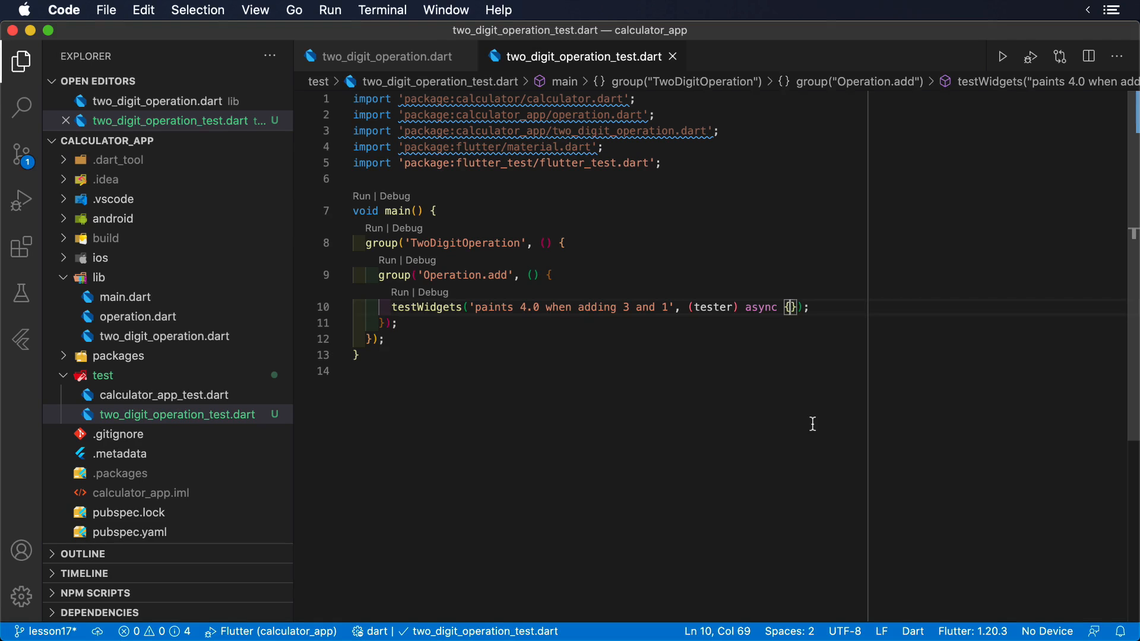
text(await test)
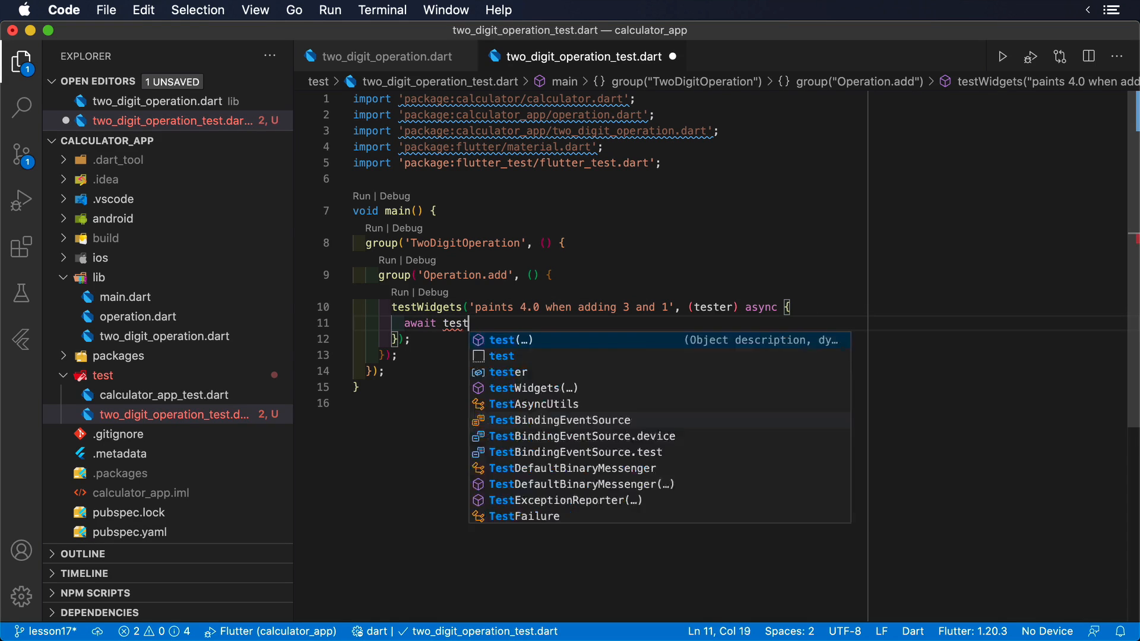
text(ter.pumpWidget(TwO)
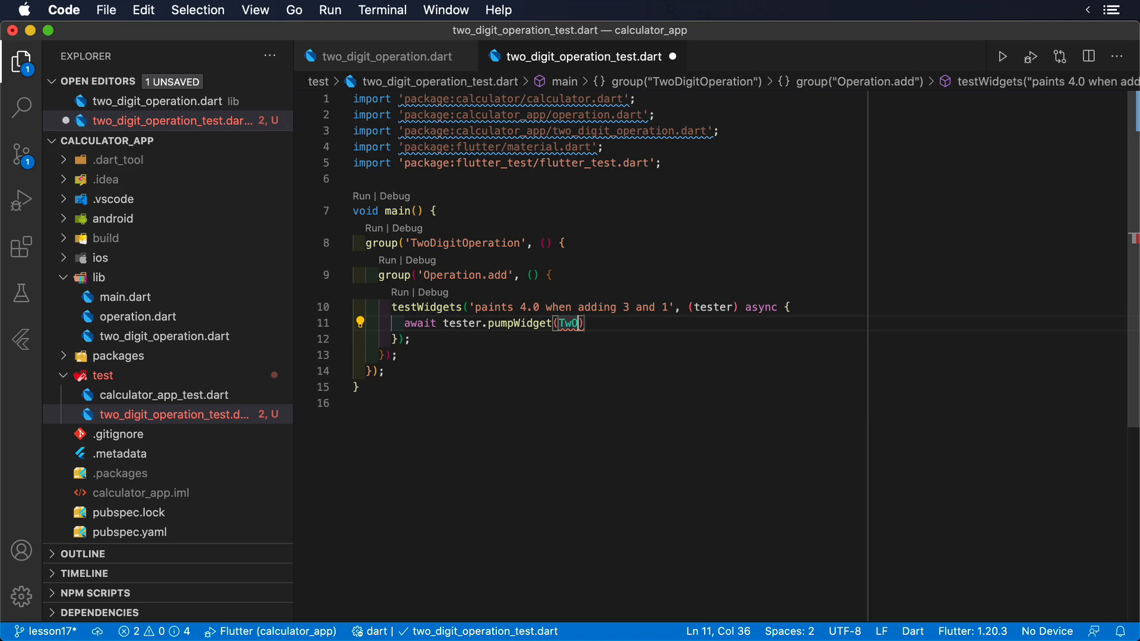
text(DigitOpear)
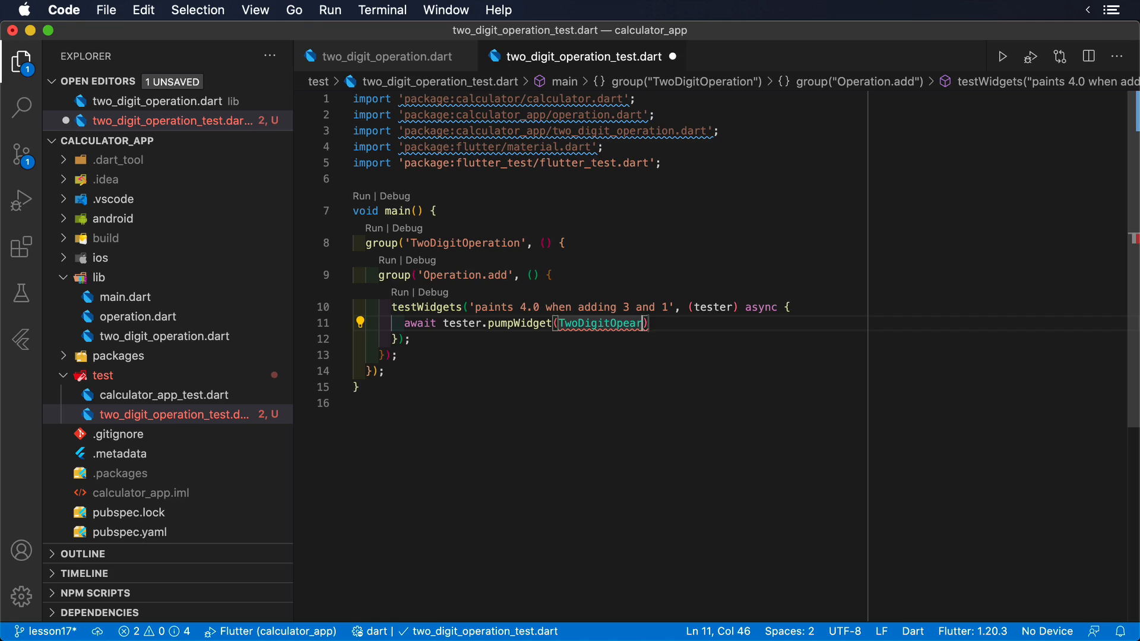
text(calculator: ,)
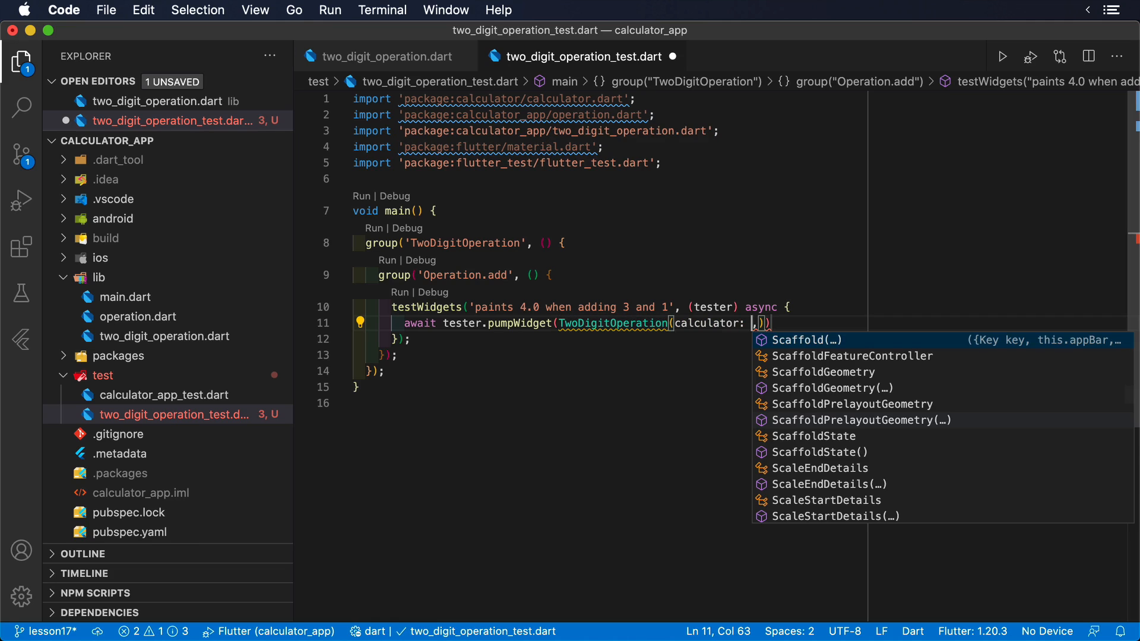
text(null, o)
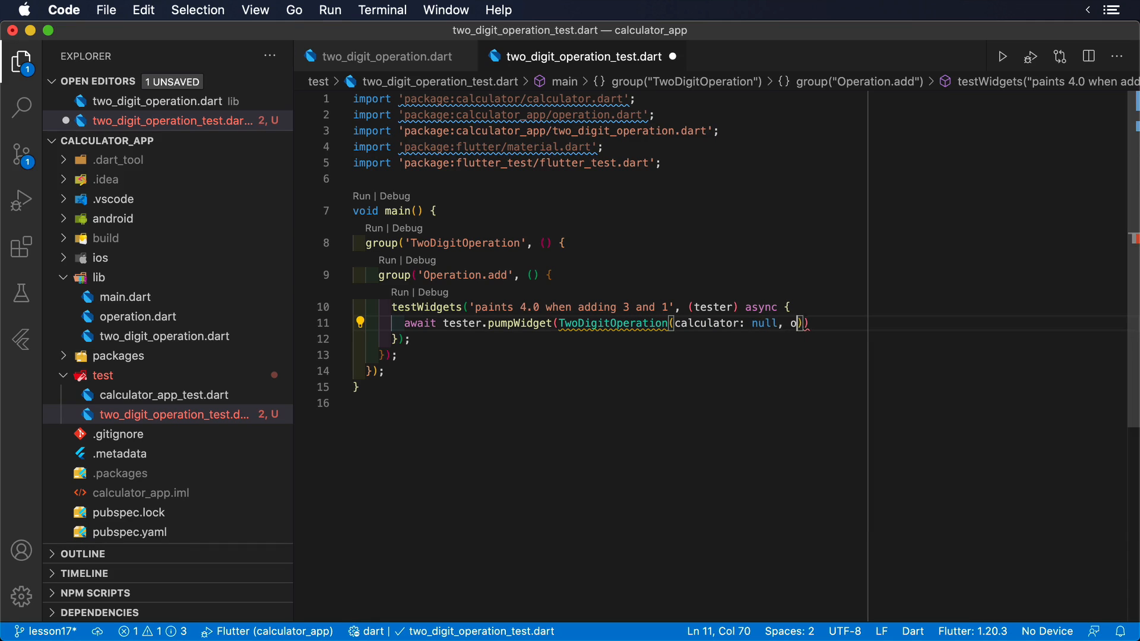
text(peration: Operation.add,)
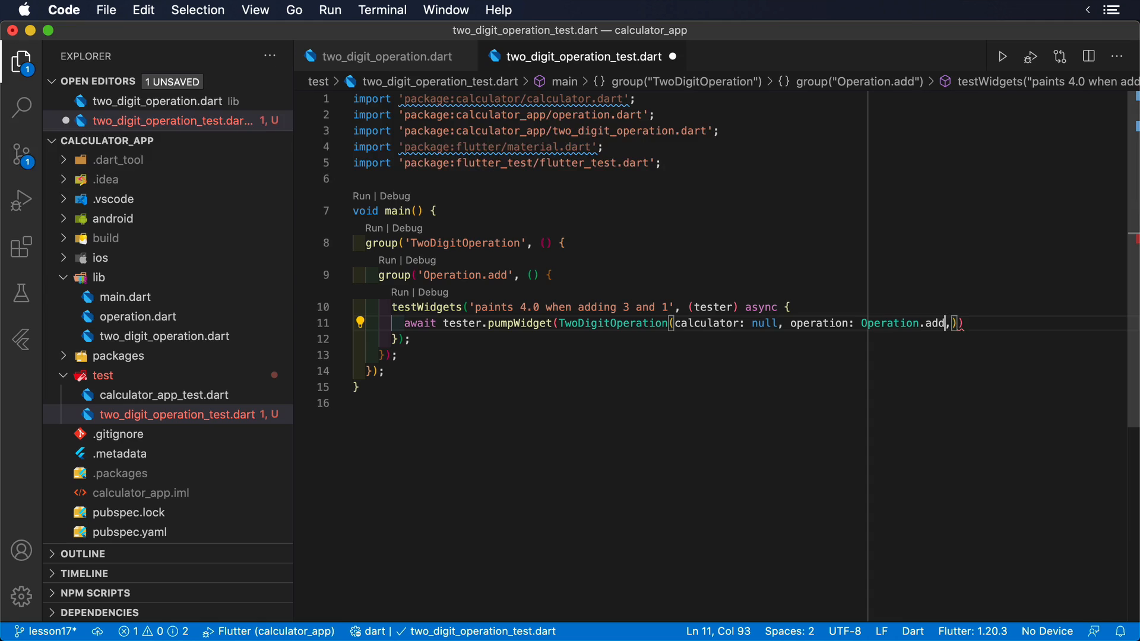
text(;)
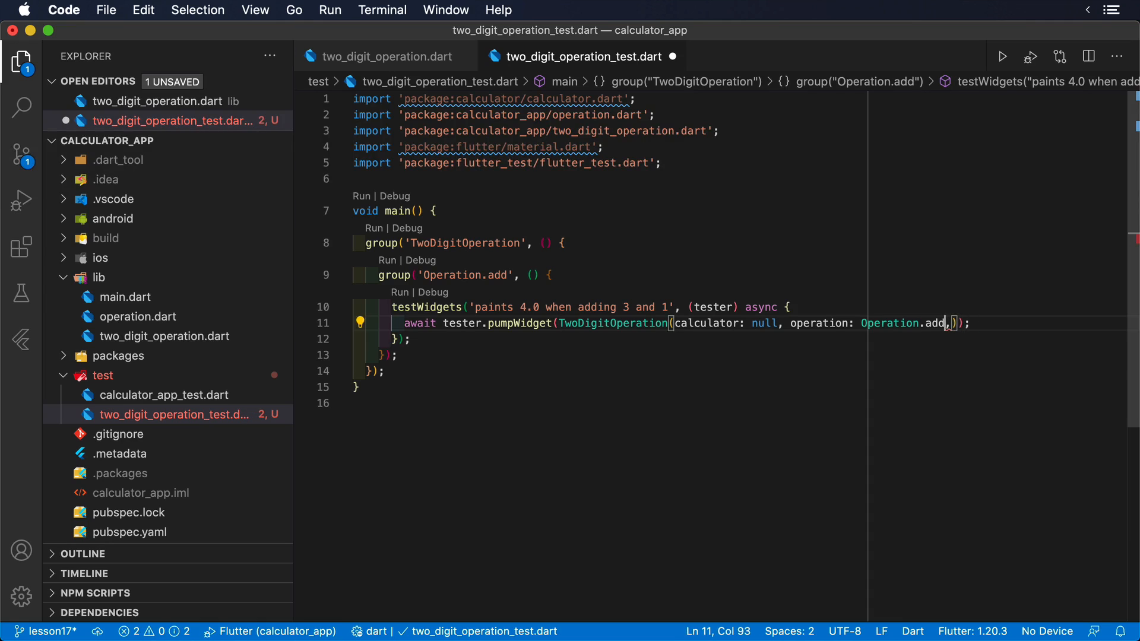
Step: Create a Calculator in setUp, enter 3 and 1, pumpAndSettle, and expect 'is 4.0' findsOneWidget
text(Calculator calculator;)
text(awai)
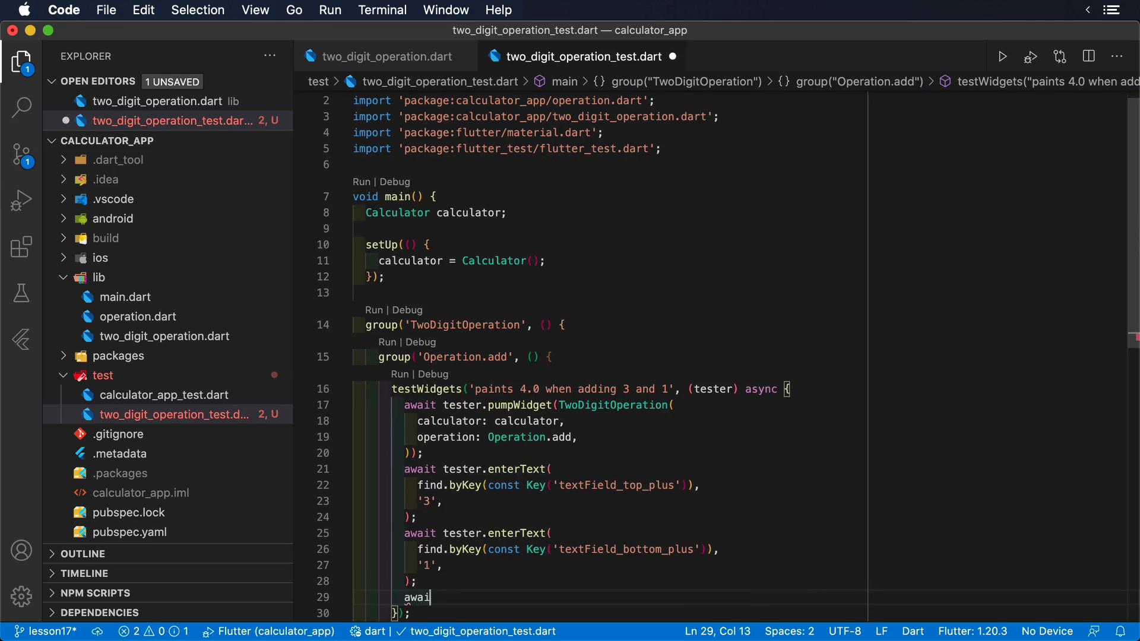
text(tester.pu)
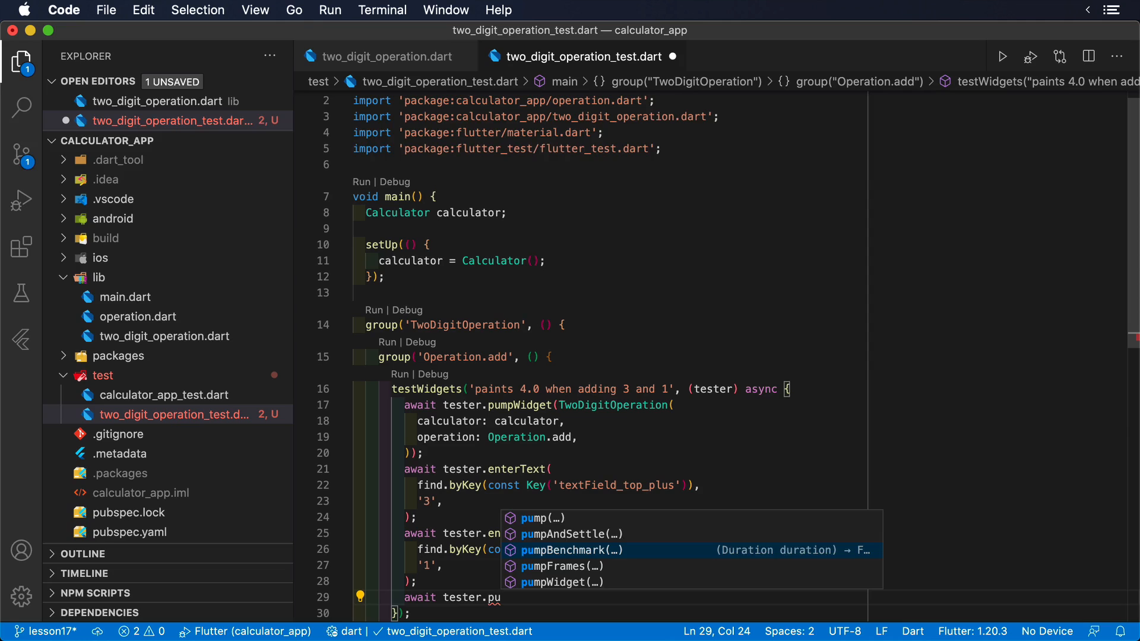
text(expect)
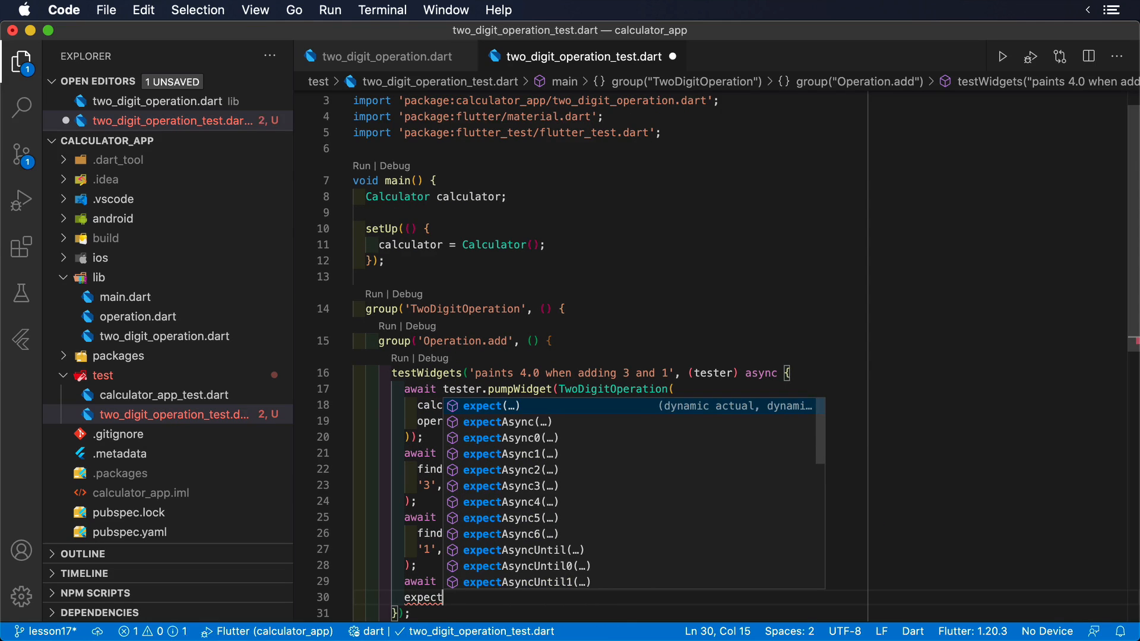
text('is')
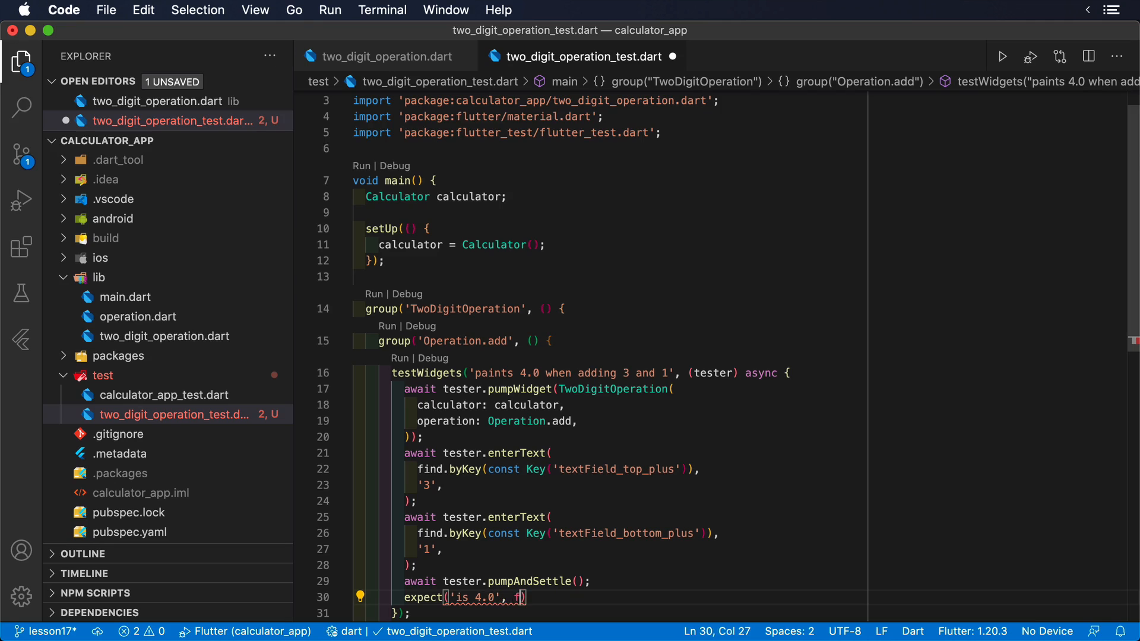
text(indsOneWidget);)
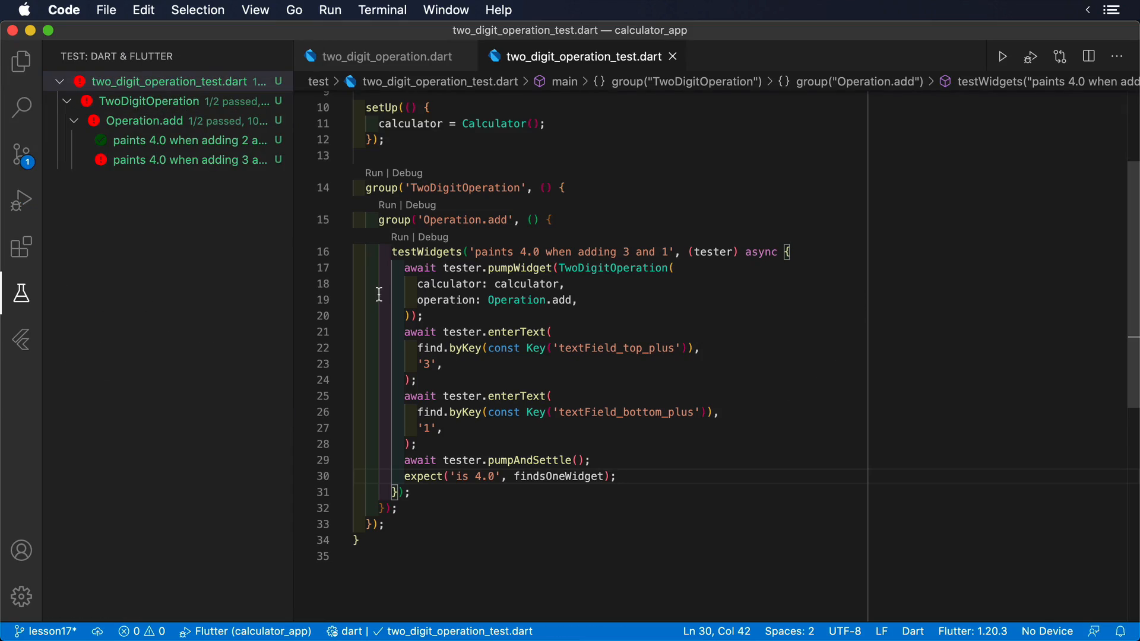
Step: Inspect the failed test's output showing TextField found no Material widget ancestor
click(192, 160)
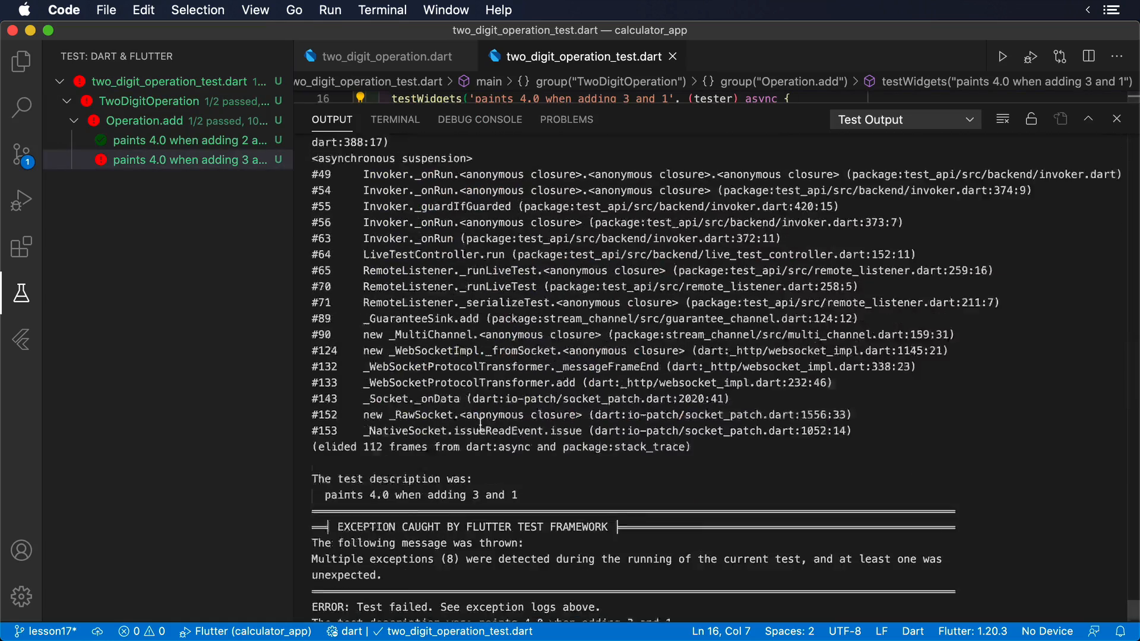
scroll(up, 3)
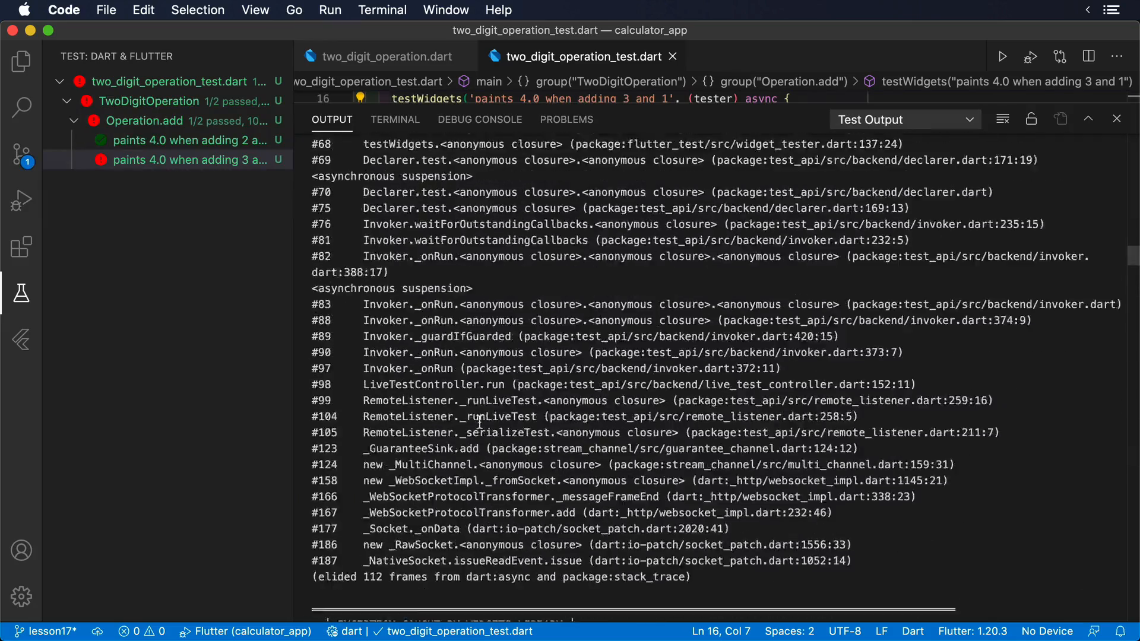
scroll(up, 3)
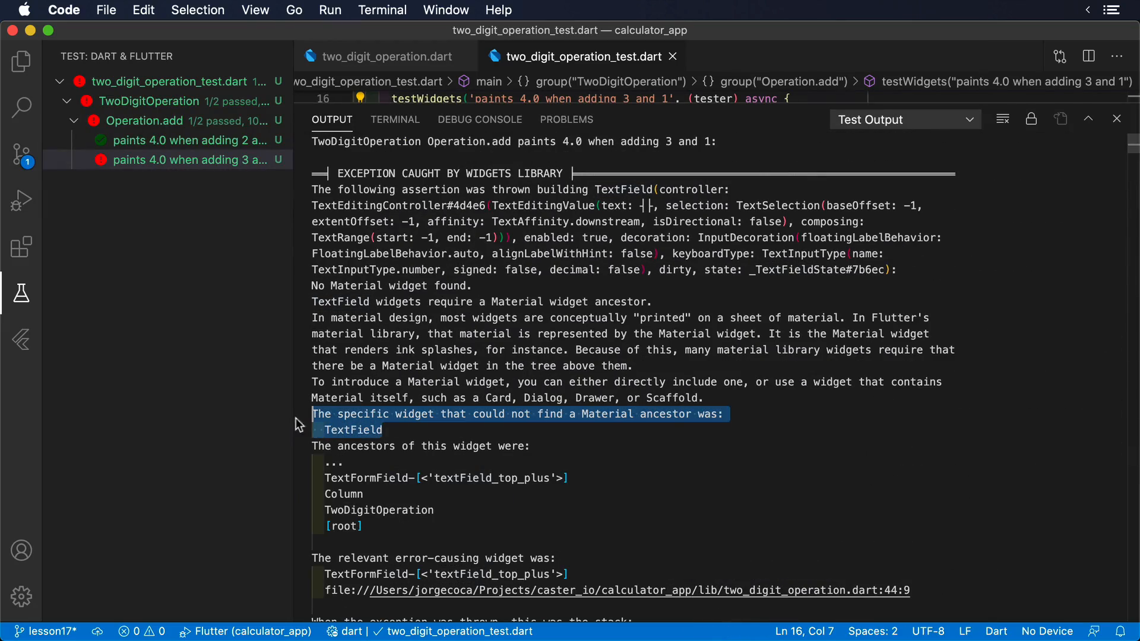
mouse_move(293, 415)
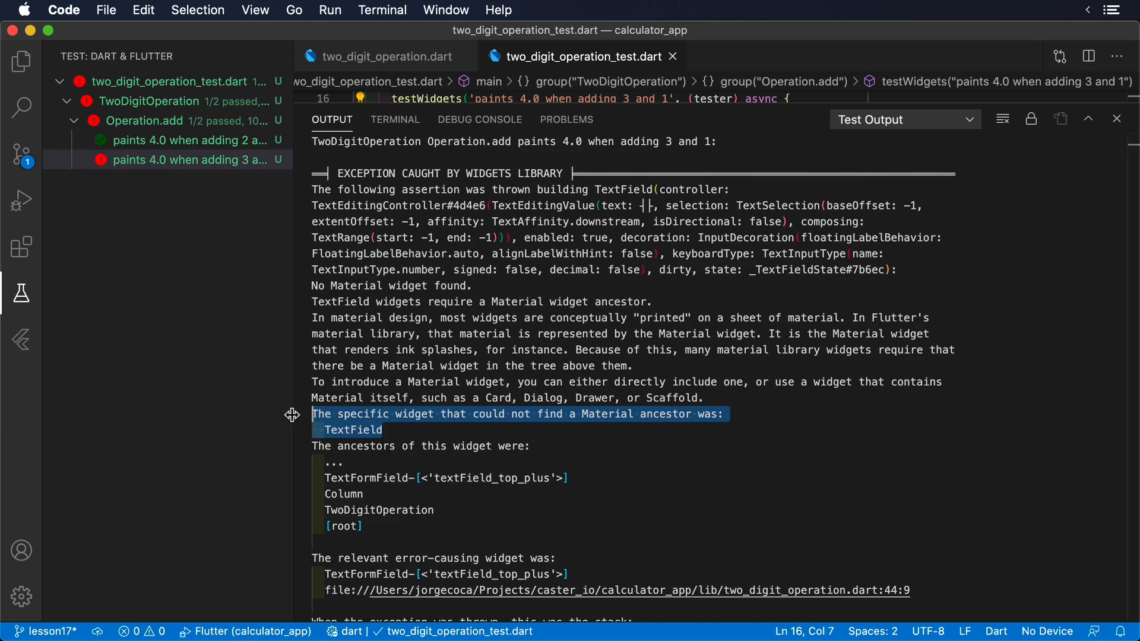
click(1117, 119)
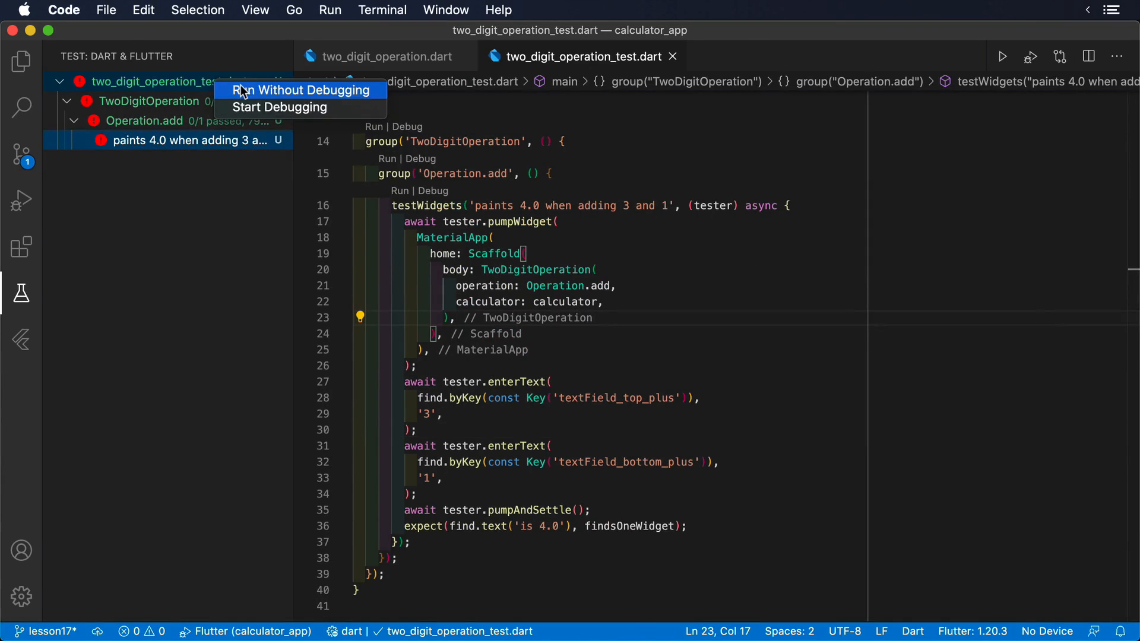
Step: Rerun the whole test file with Run Without Debugging
click(299, 89)
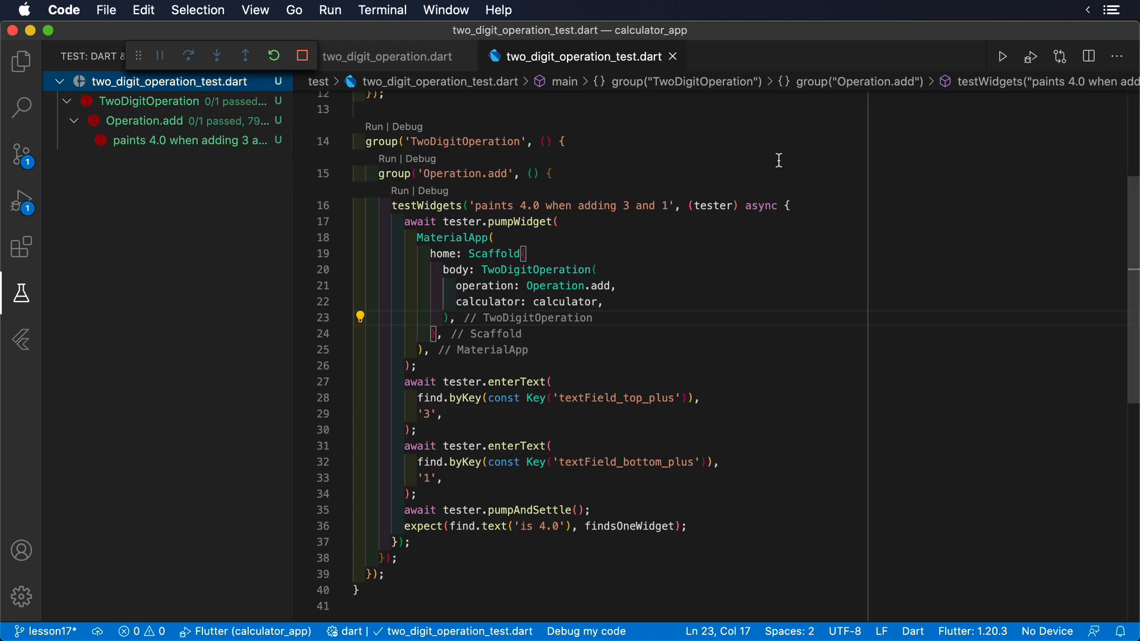